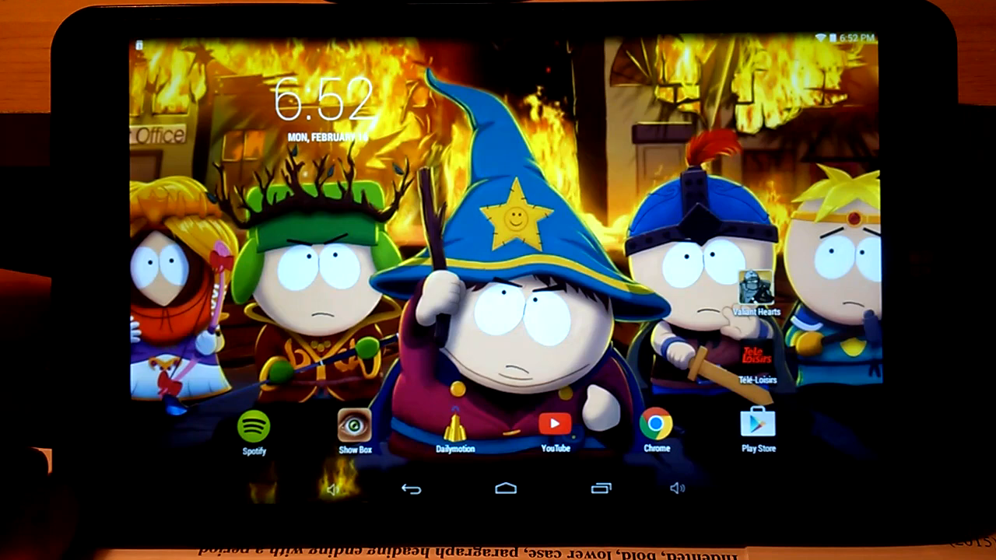
Step: Launch the Settings app from the tablet's home screen
left_click(758, 426)
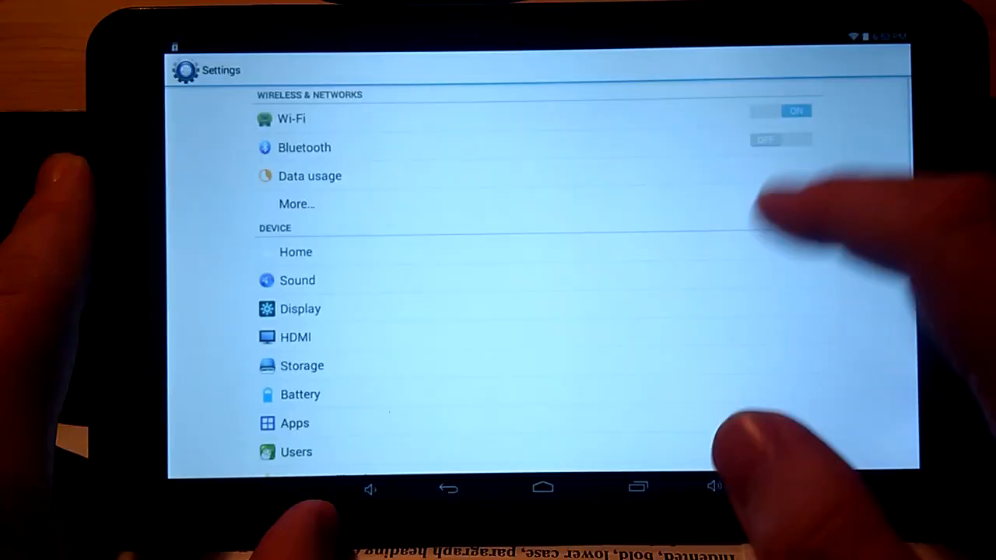
Step: Scroll down the Settings list toward About tablet for the Android version
scroll("down", 3)
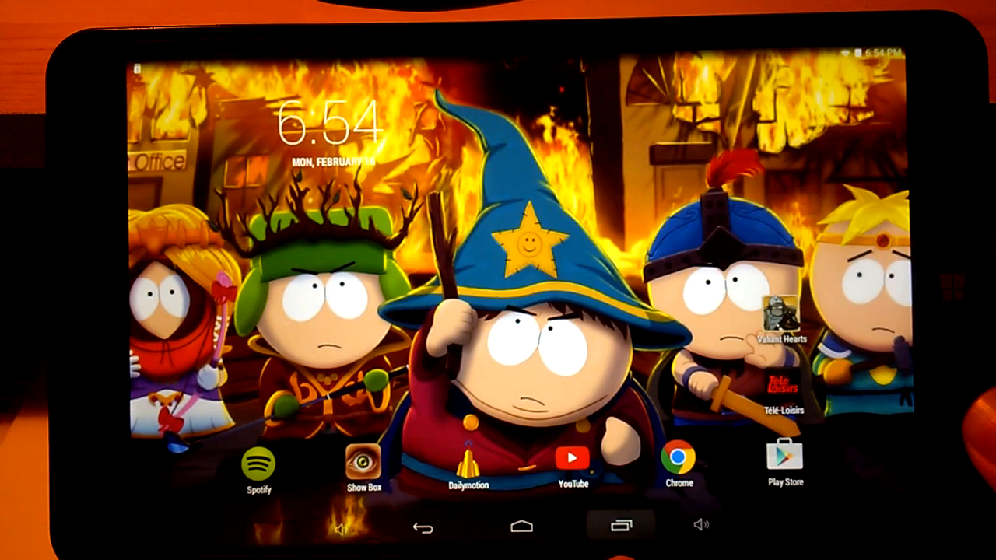
Step: Launch Show Box, browse the Movies grid, then switch to the Shows tab
left_click(620, 526)
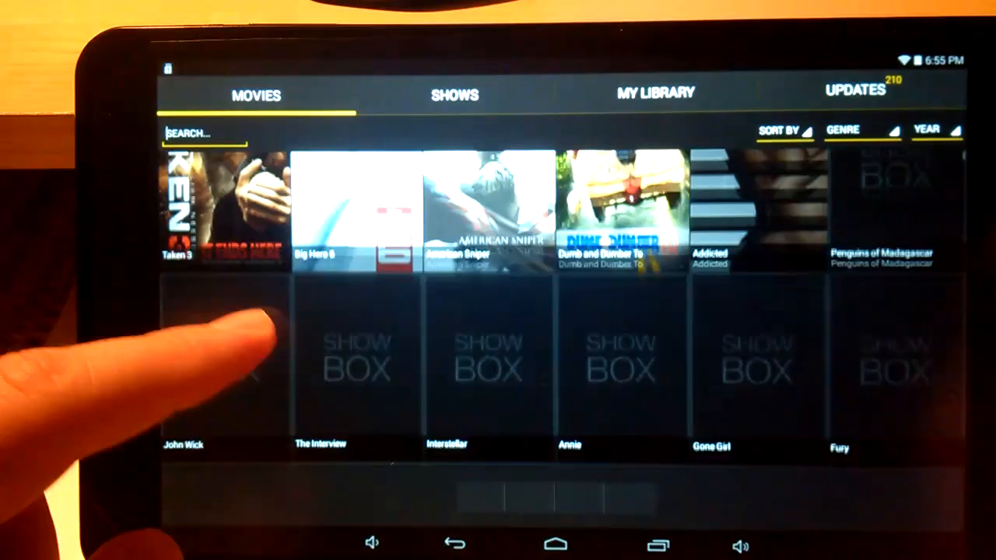
left_click(454, 94)
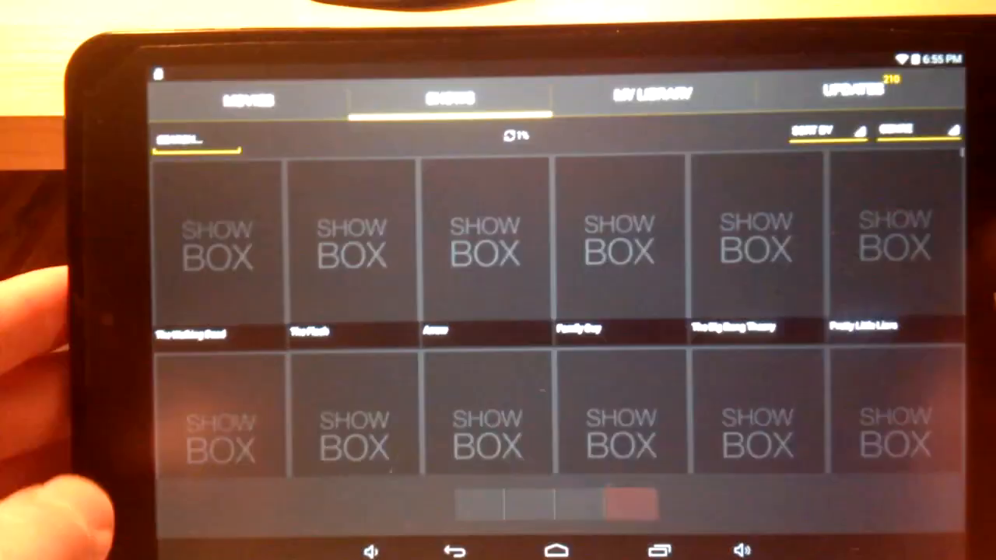